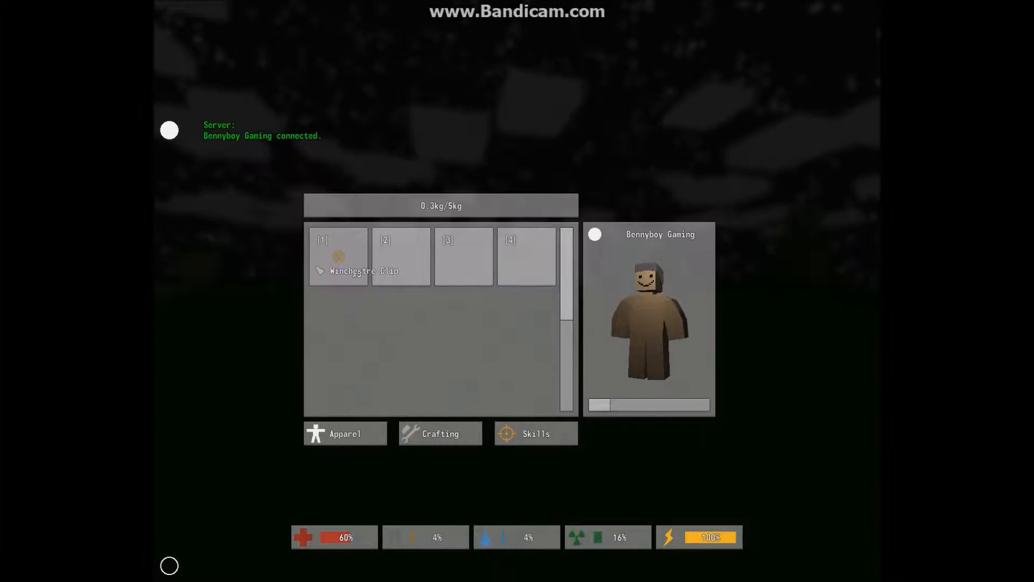
Step: Close the inventory and return to the night-time world near the lighthouse
key(Tab)
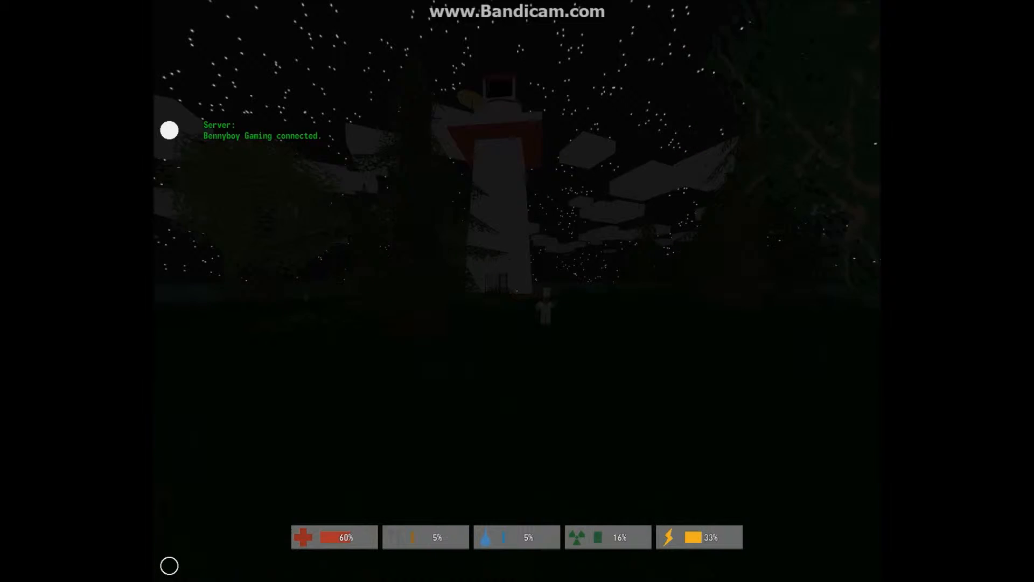
mouse_move(517, 291)
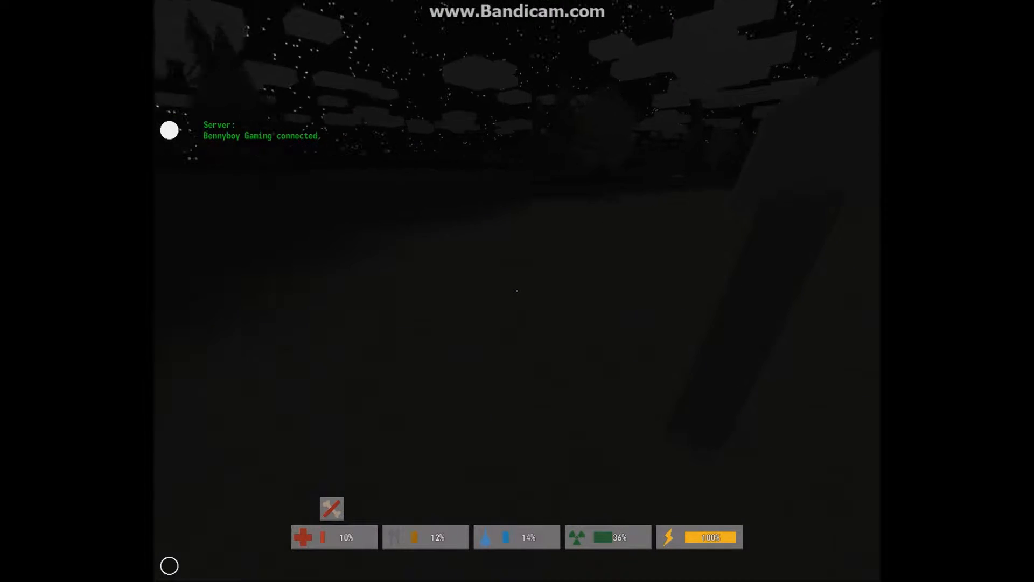
key(i)
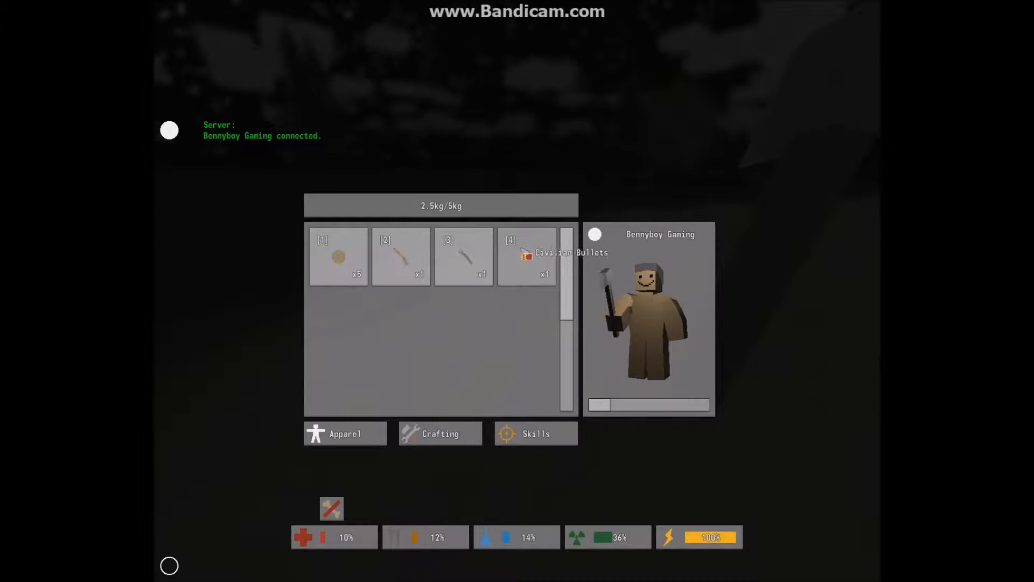
click(439, 433)
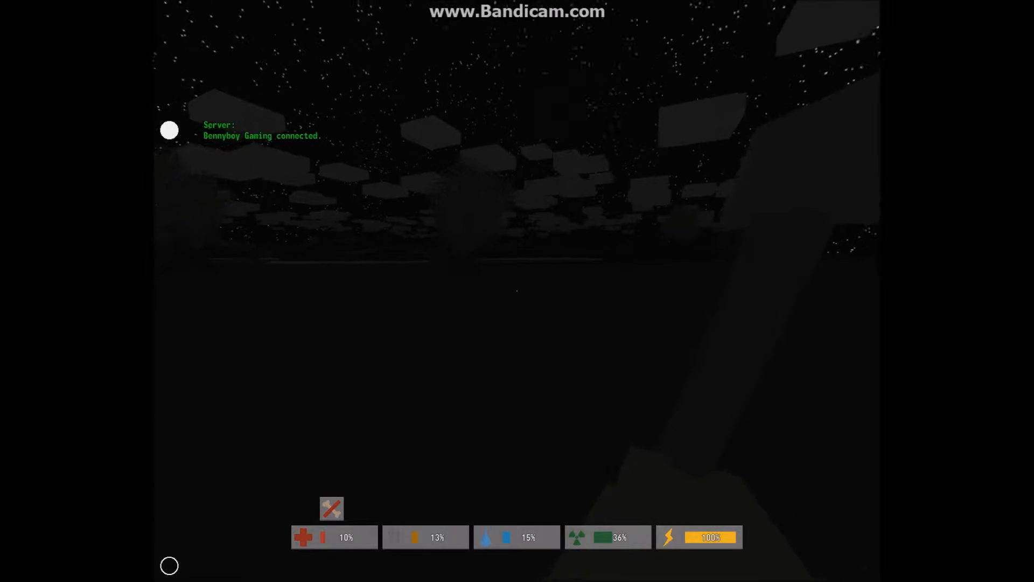
Step: Start sprinting across the dark field toward the town with the crowbar equipped
key(i)
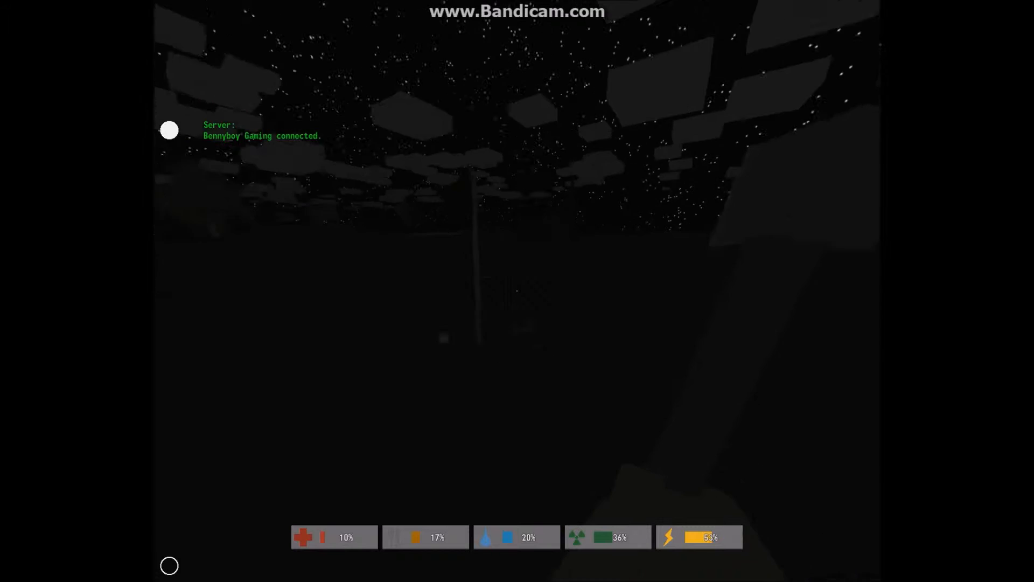
mouse_move(517, 310)
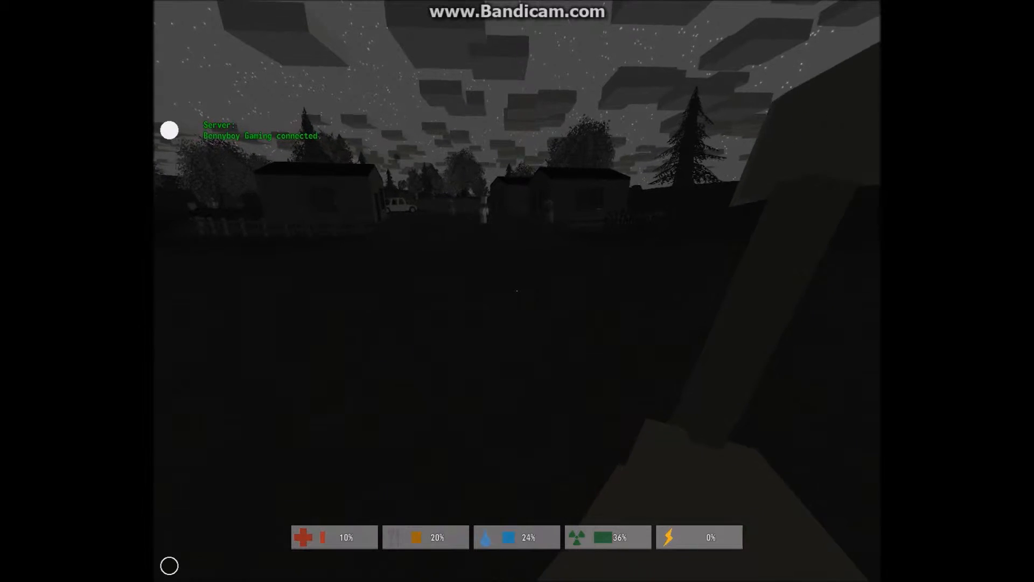
mouse_move(517, 289)
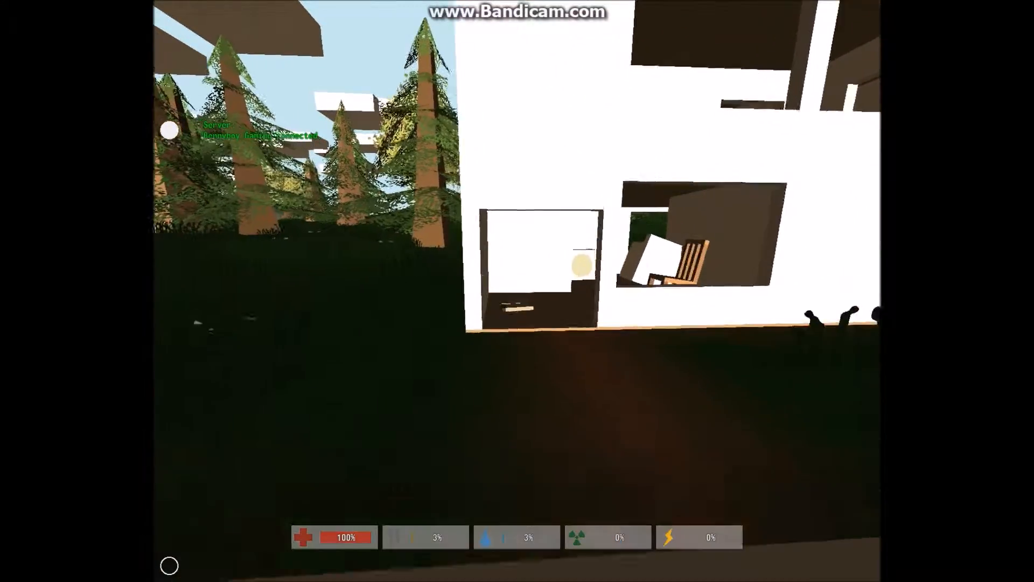
mouse_move(517, 291)
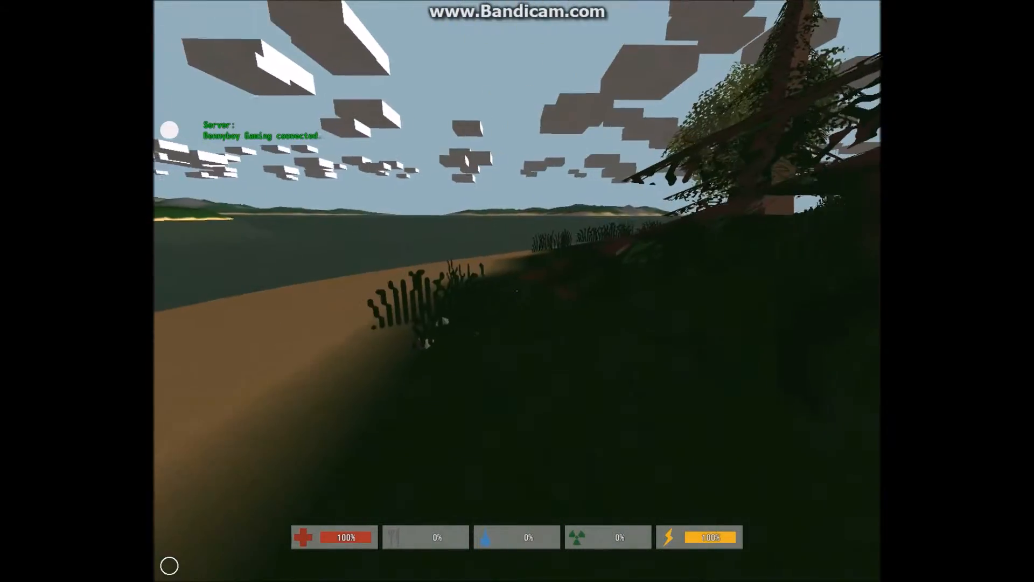
mouse_move(517, 291)
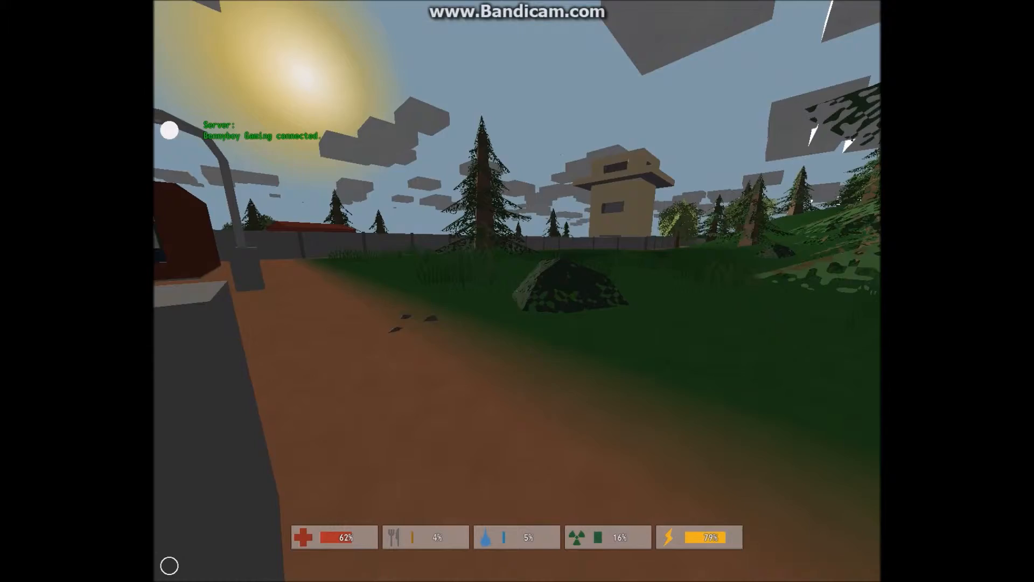
mouse_move(517, 291)
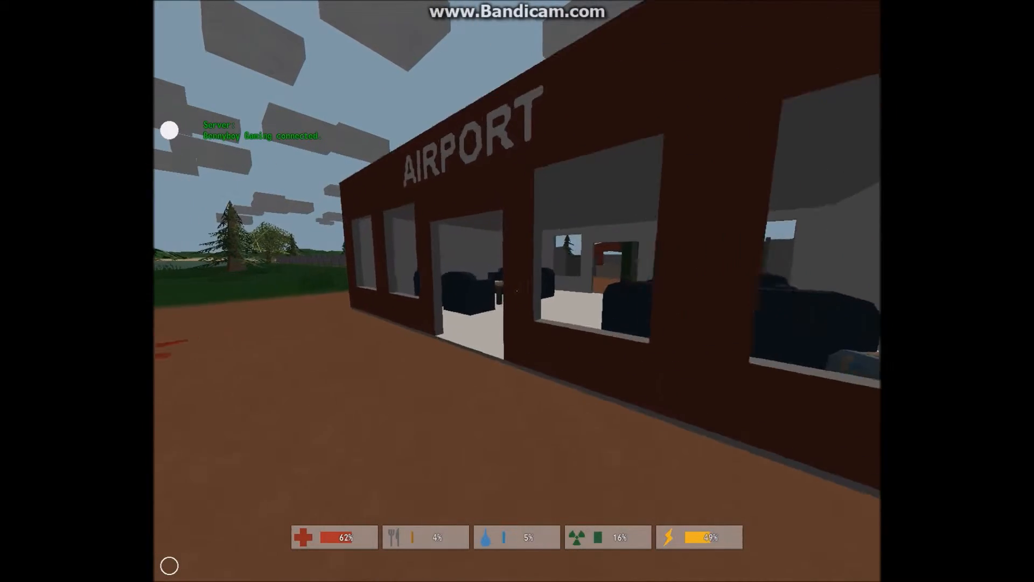
mouse_move(517, 291)
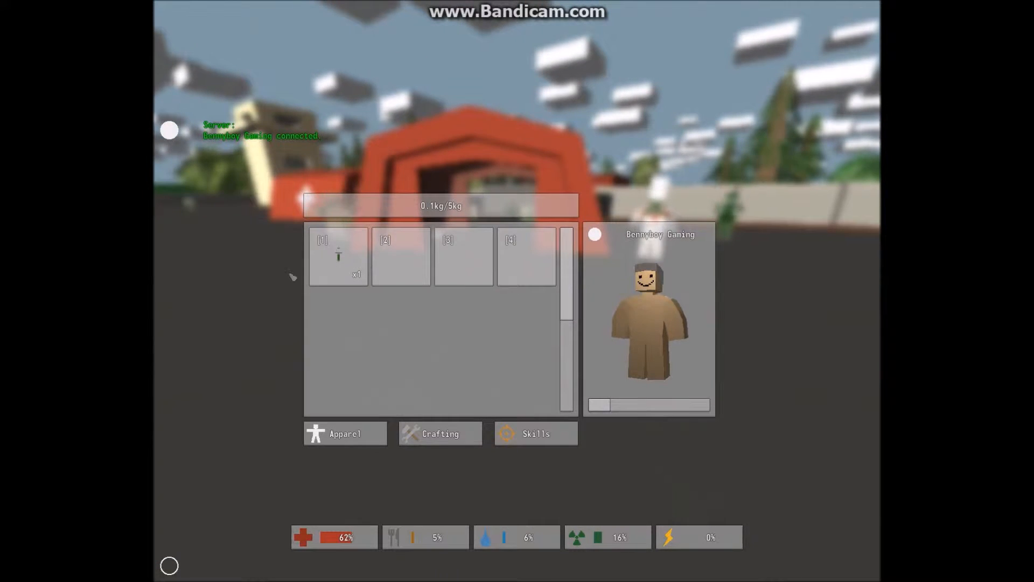
Step: Interact inside the airport building to check what the character is carrying
click(339, 256)
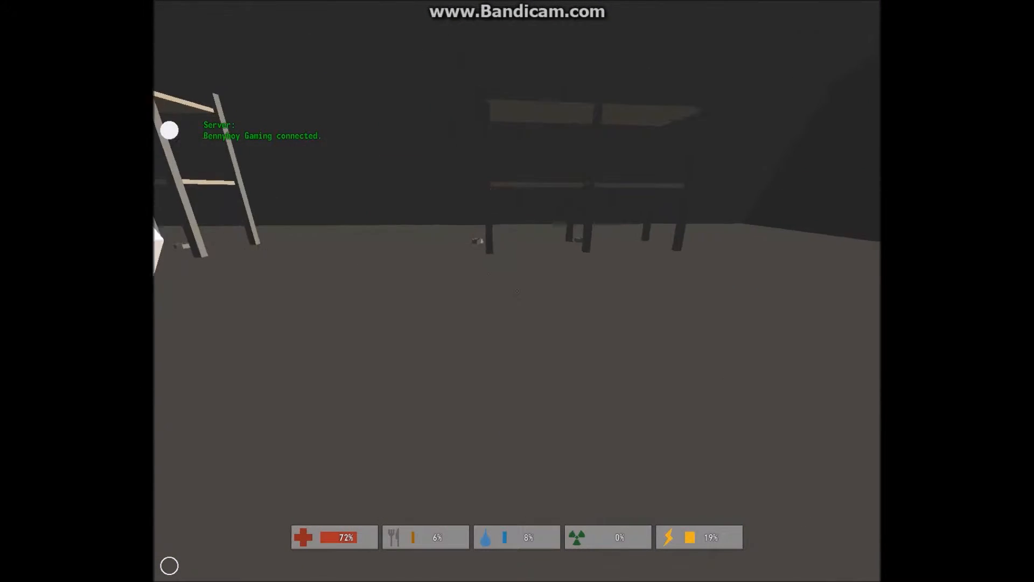
mouse_move(517, 291)
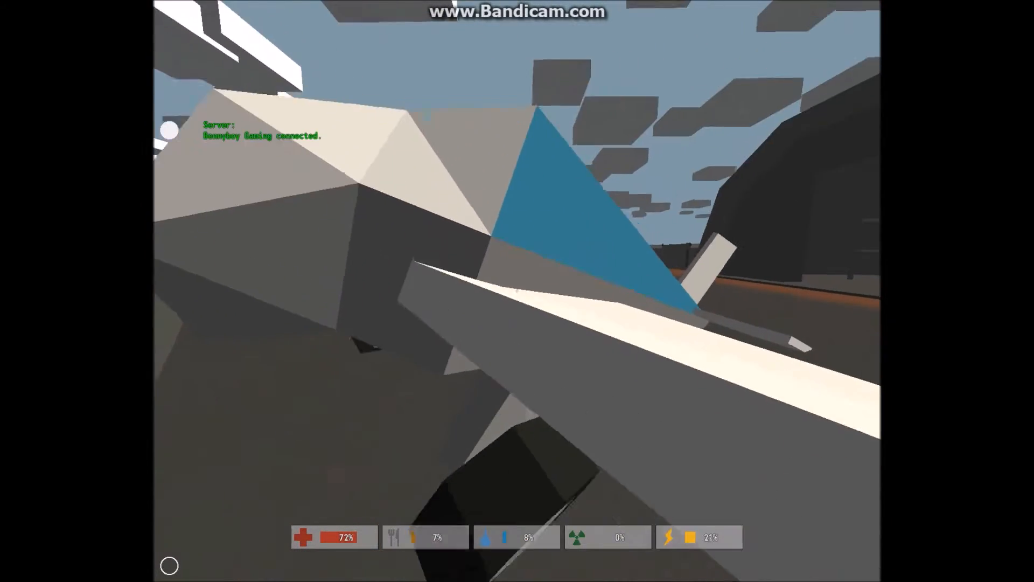
mouse_move(517, 291)
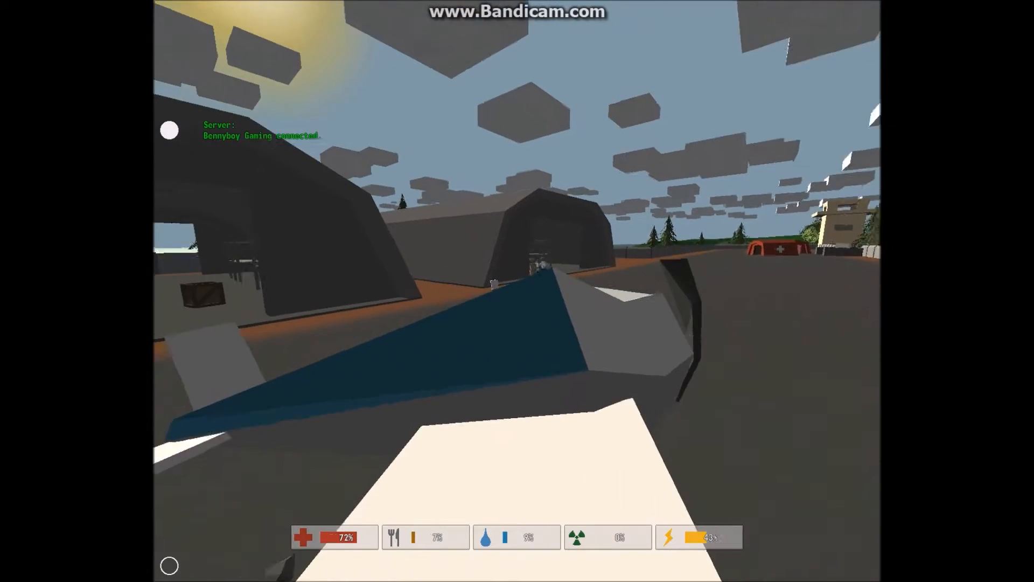
mouse_move(517, 291)
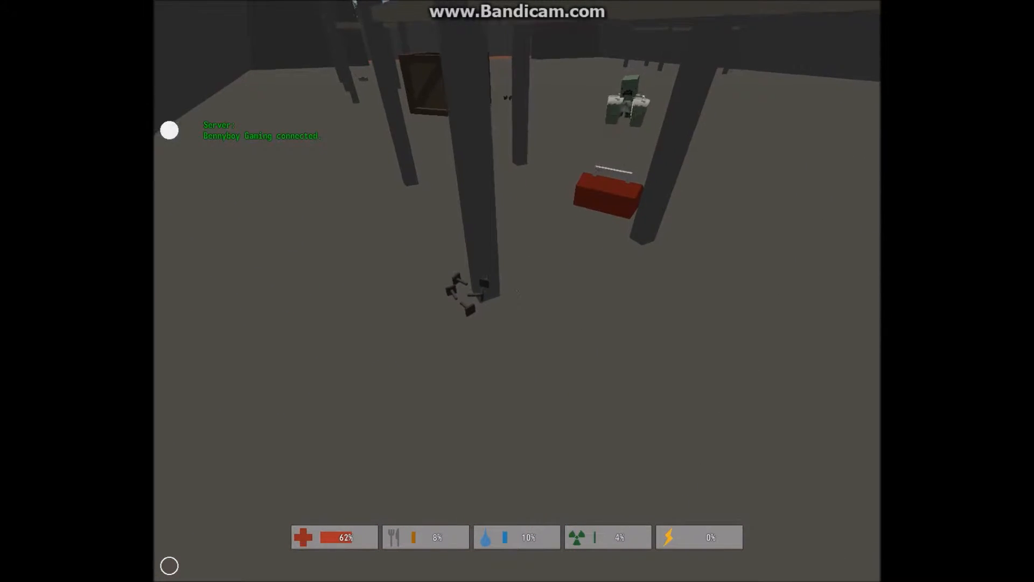
mouse_move(517, 263)
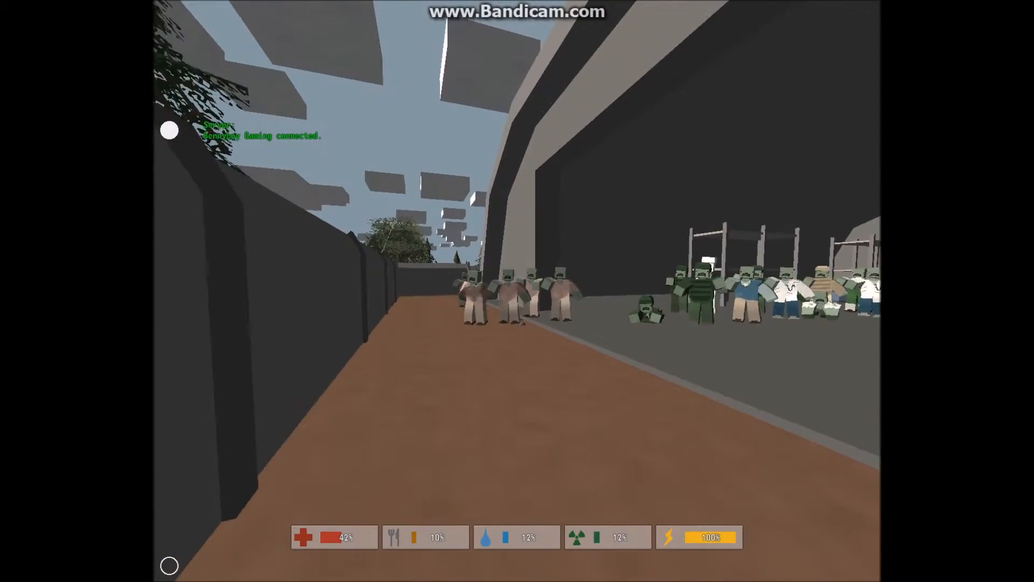
mouse_move(517, 283)
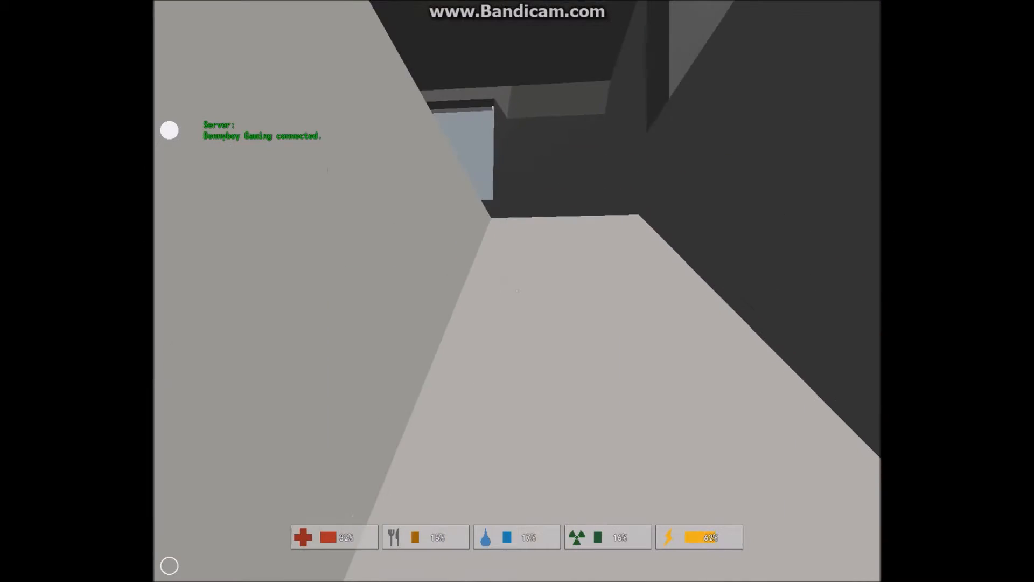
mouse_move(517, 291)
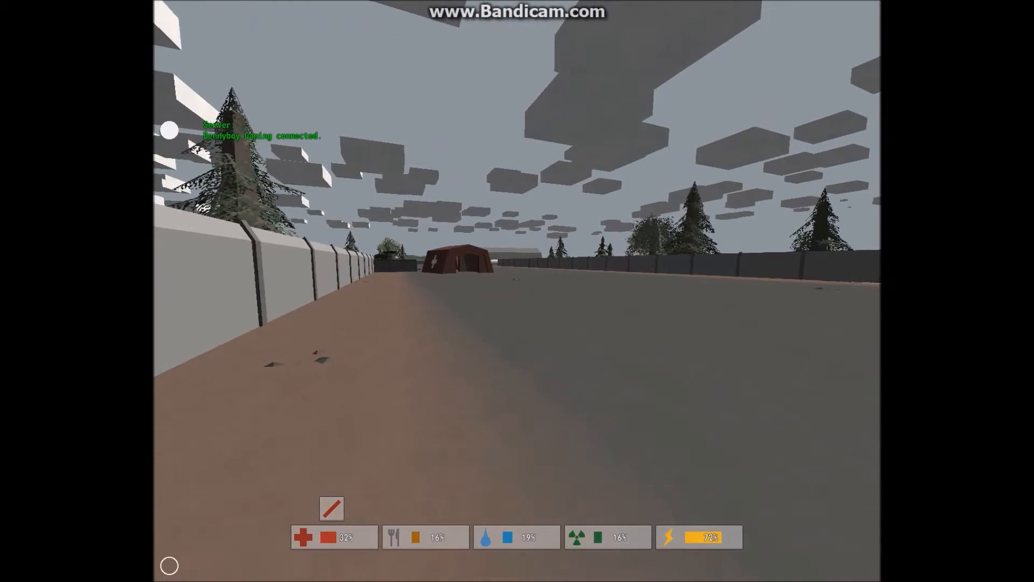
Step: Ready the rifle and fire a shot at the guard tower on the perimeter wall
key(i)
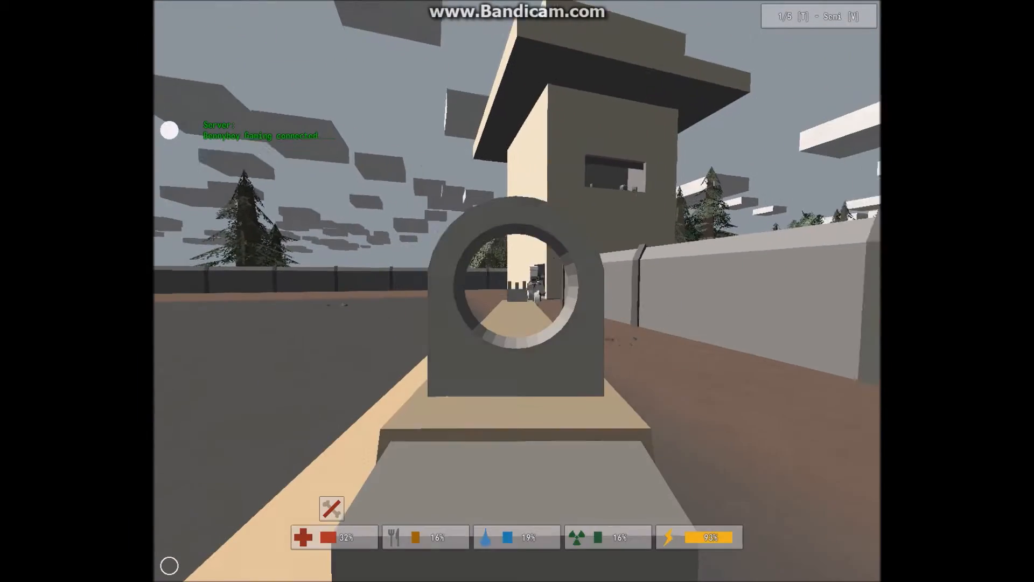
click(517, 290)
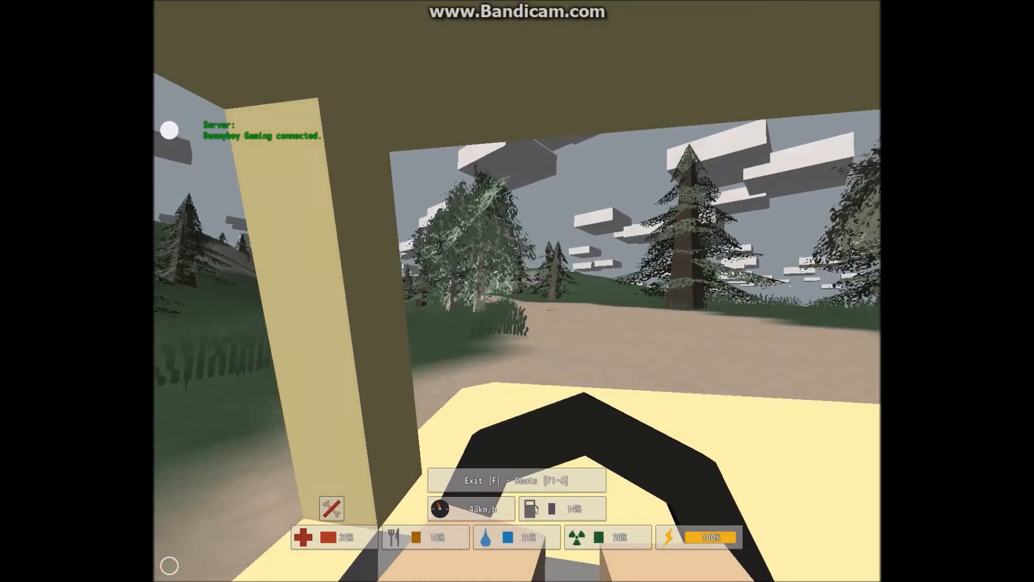
Step: Drive the vehicle down the forest dirt road onto the paved town street
key(w)
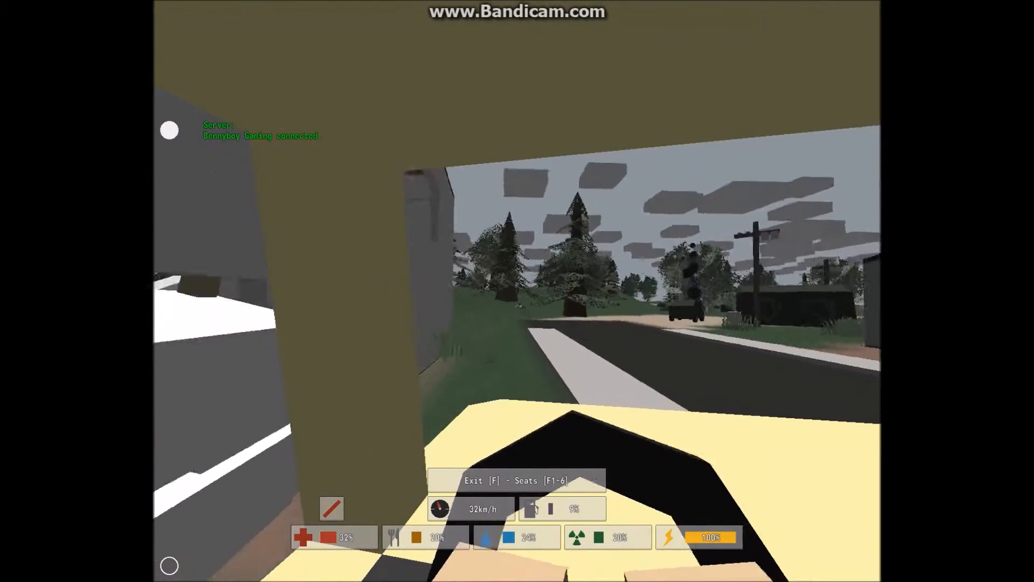
Step: Drive past the playground and stop the vehicle beside the wooden fence near a zombie
key(w)
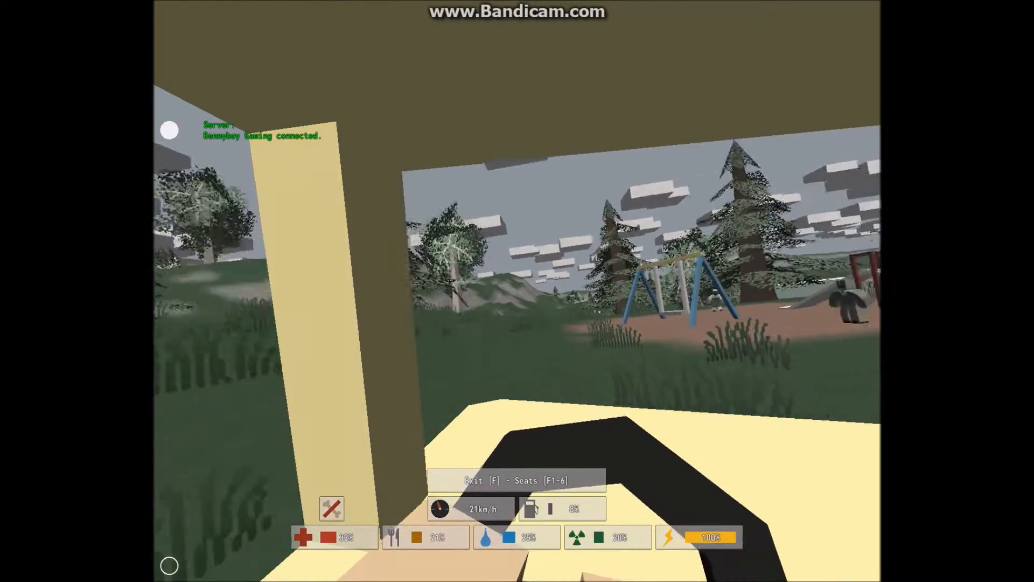
key(w)
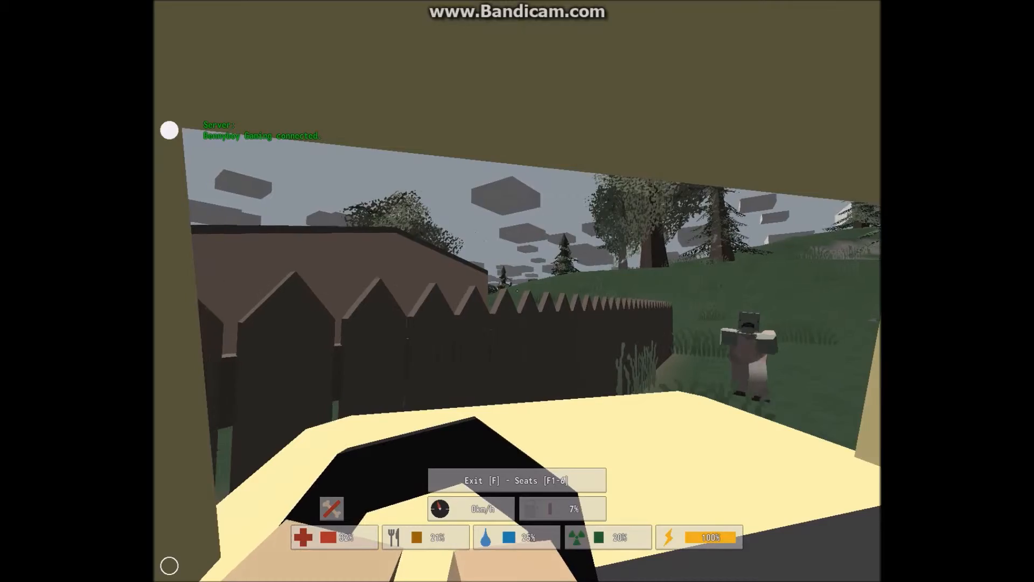
Step: Exit the vehicle in town and get mauled to death by the zombie
key(f)
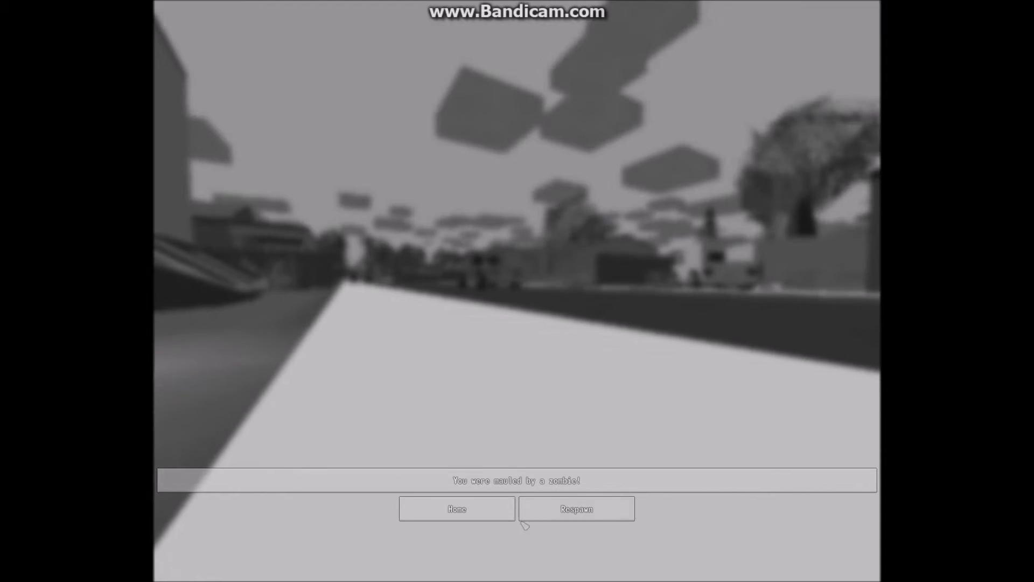
Step: Respawn from the death screen onto a grassy wooded hillside with full health
click(575, 508)
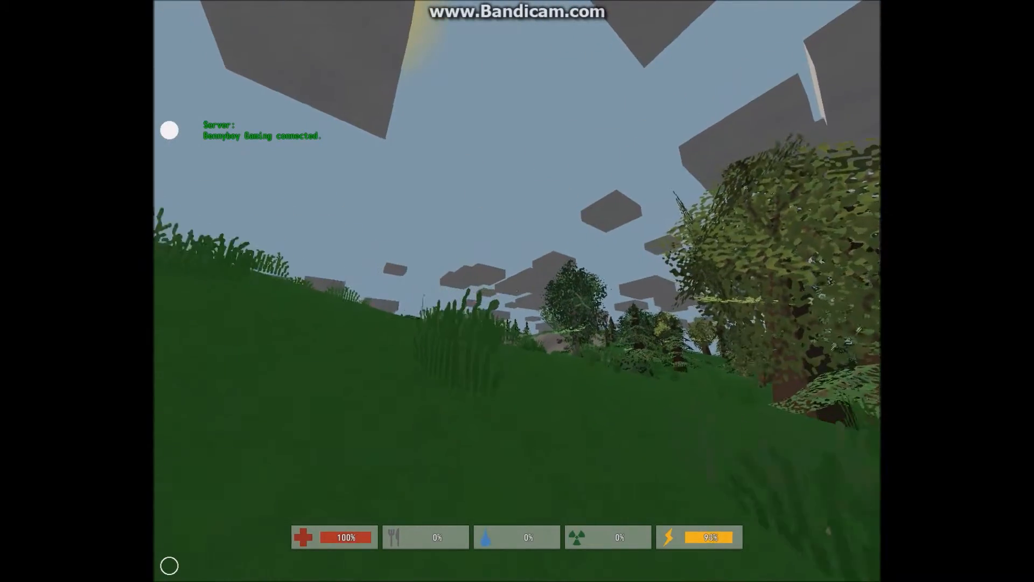
mouse_move(517, 284)
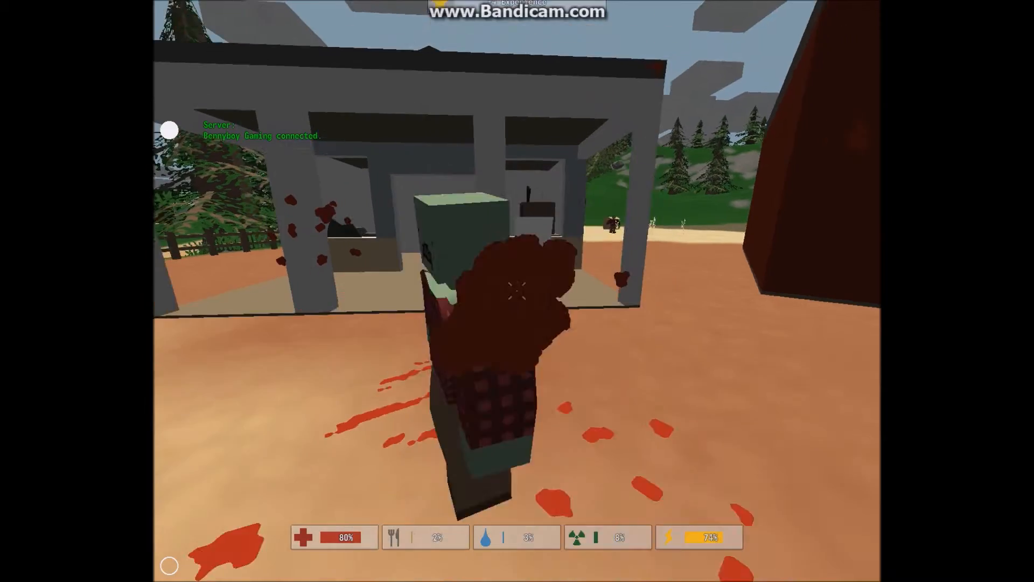
mouse_move(518, 291)
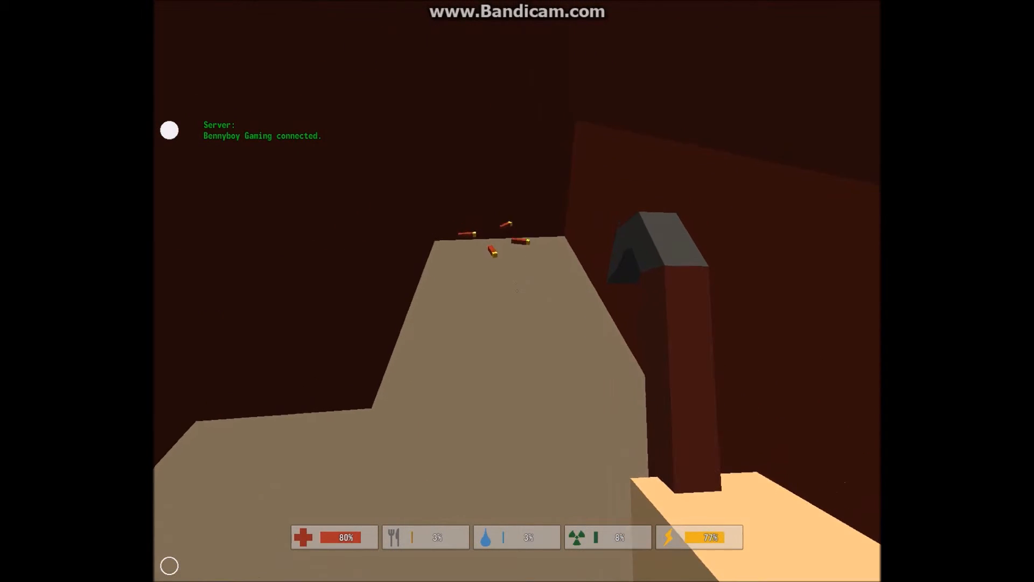
mouse_move(517, 291)
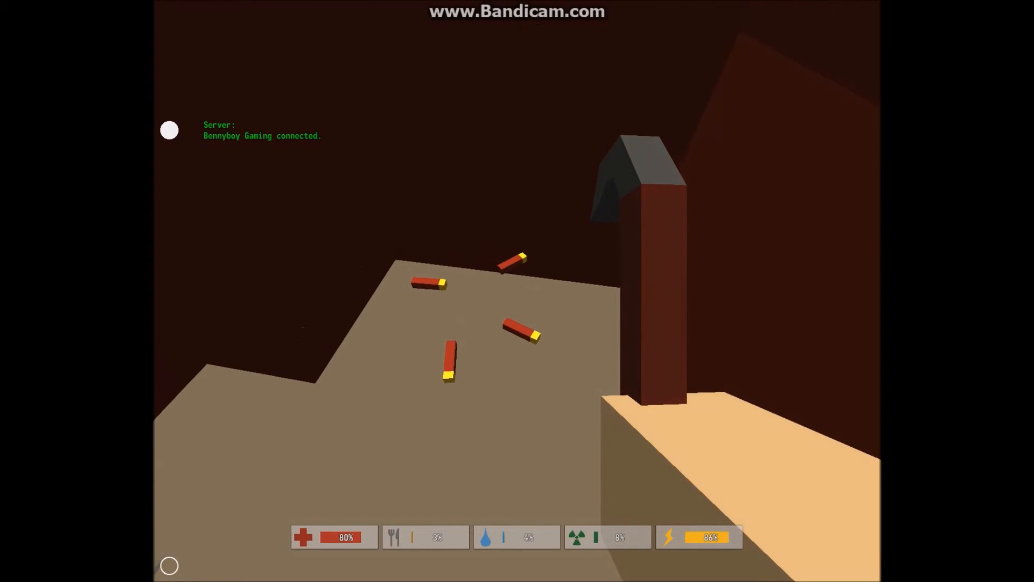